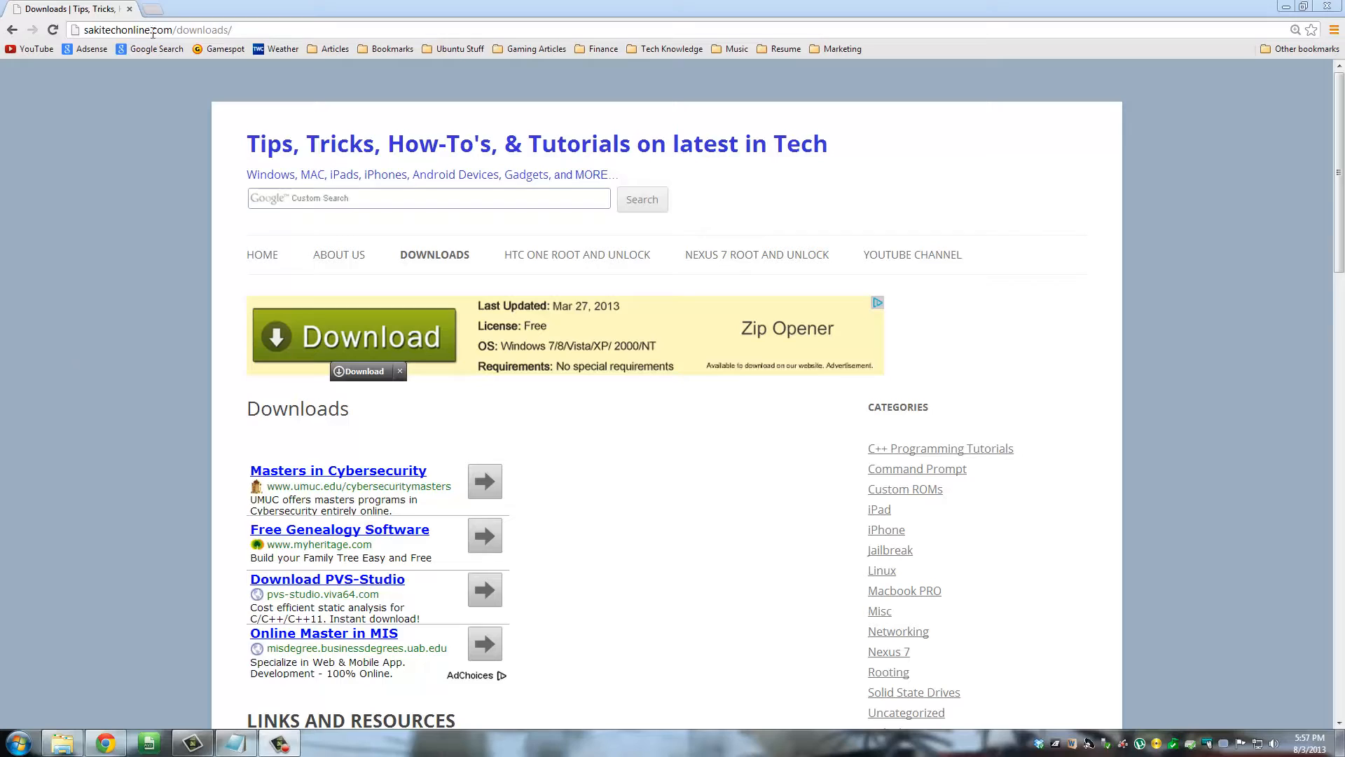
Step: Scroll the downloads page to the Links and Resources list with the Trickdroid Custom ROM link
{"action": "left_click", "coordinate": [154, 30]}
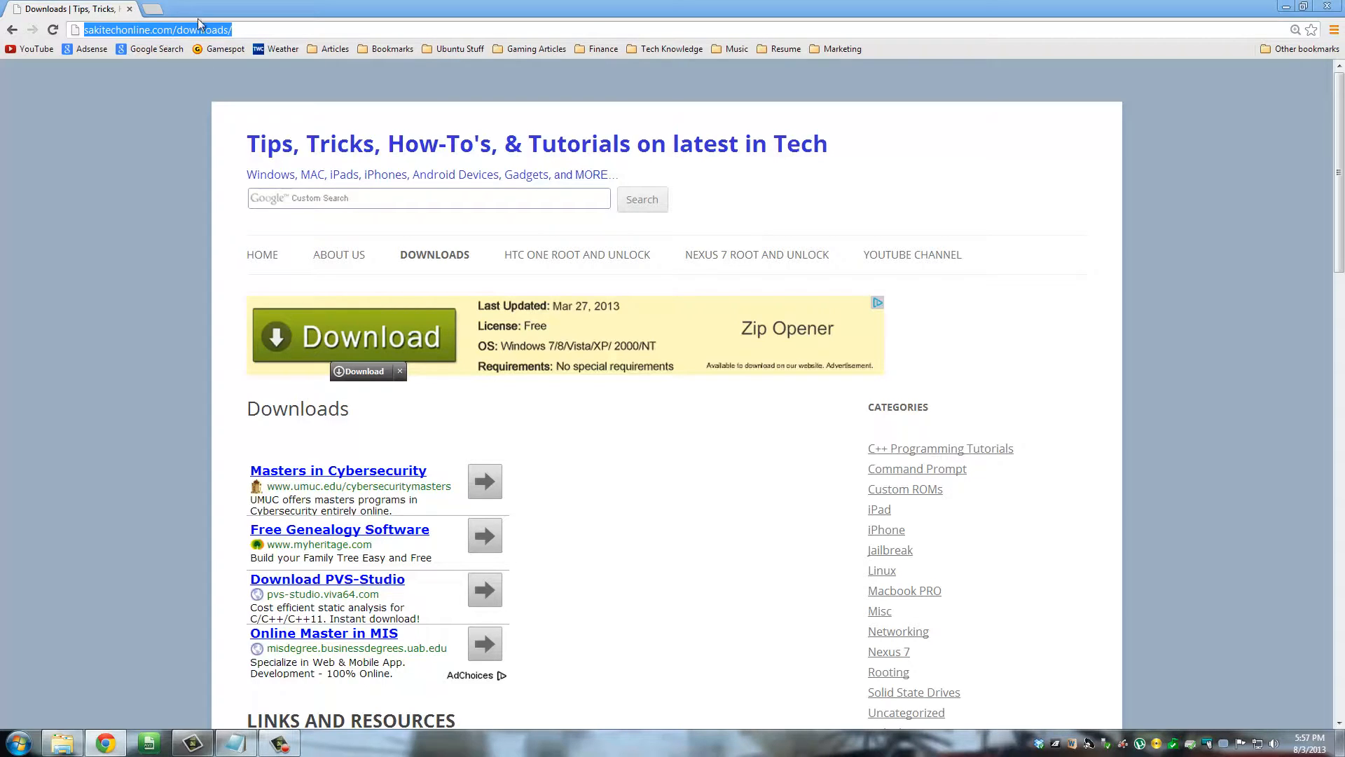
{"action": "mouse_move", "coordinate": [198, 176]}
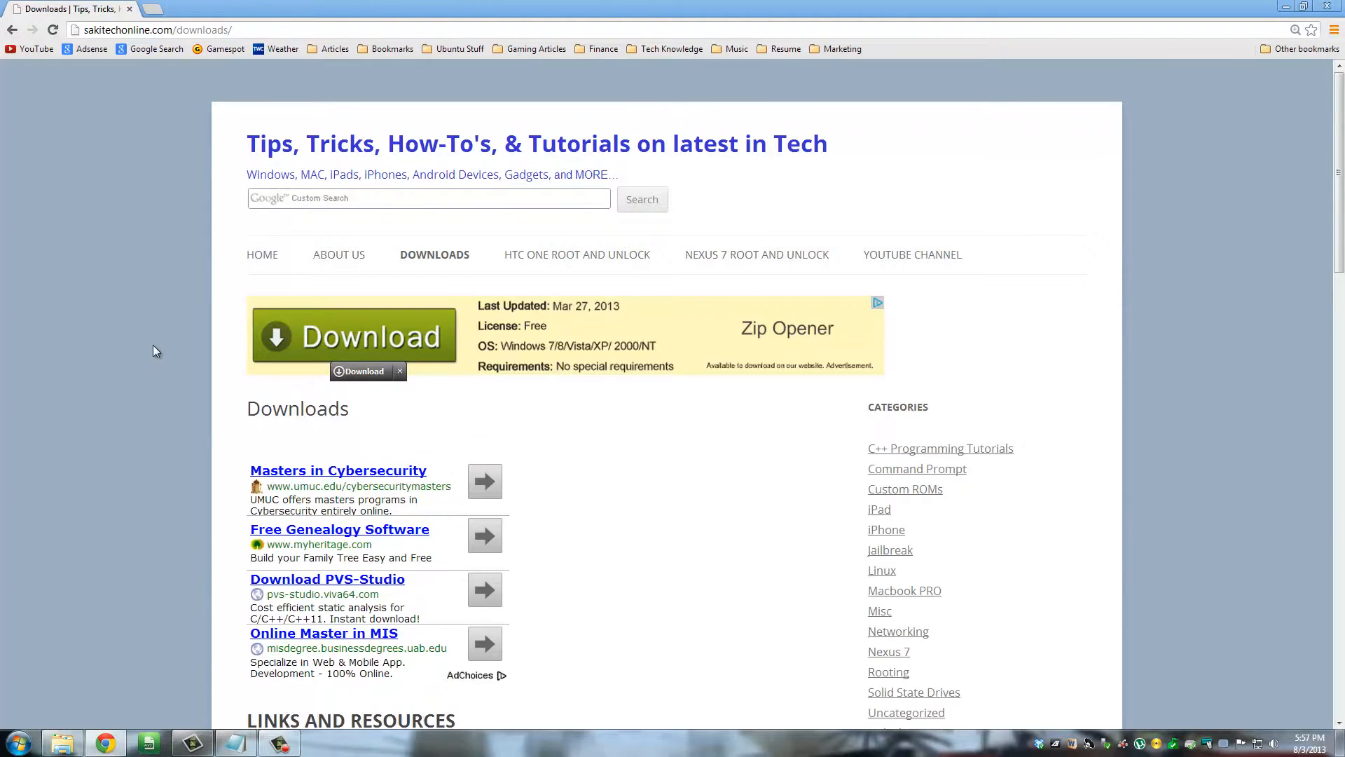
{"action": "scroll", "scroll_direction": "down", "scroll_amount": 3}
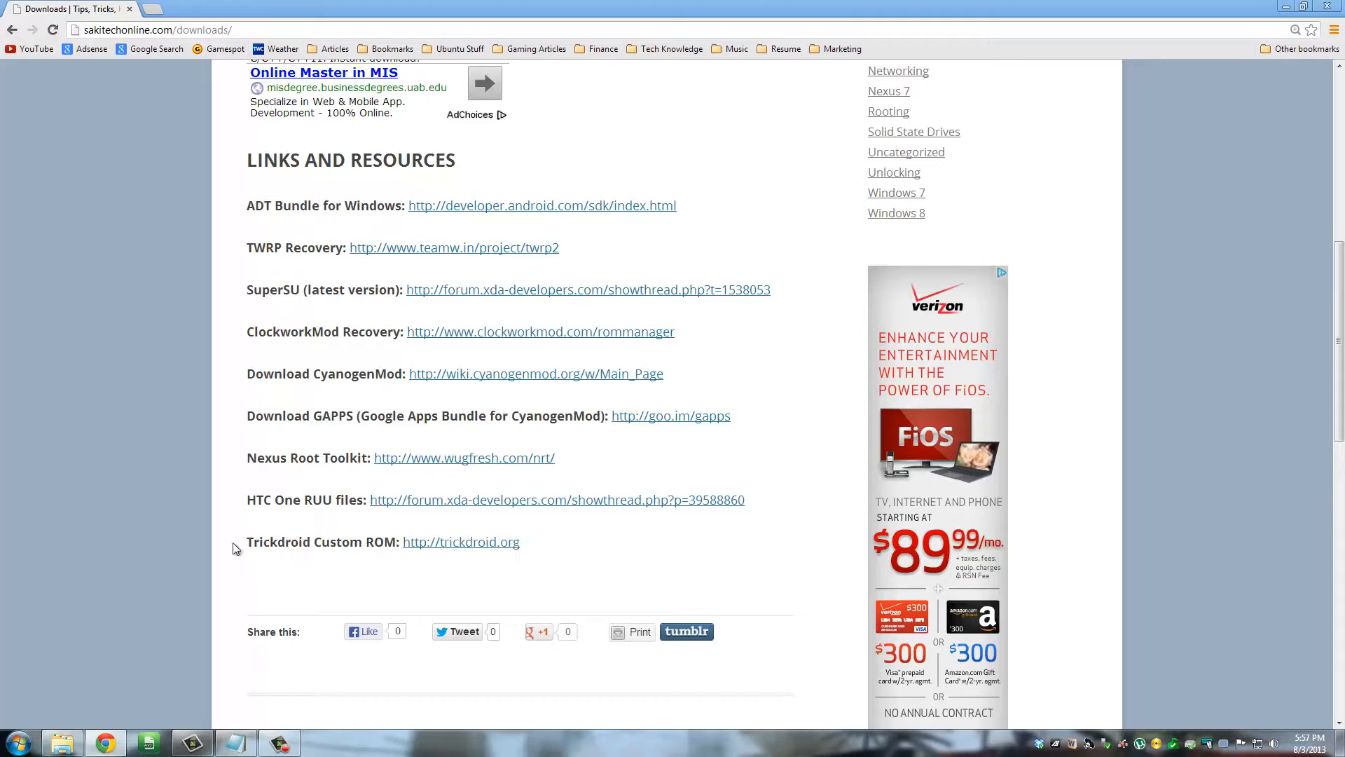
{"action": "left_click_drag", "start_coordinate": [246, 542], "coordinate": [360, 541]}
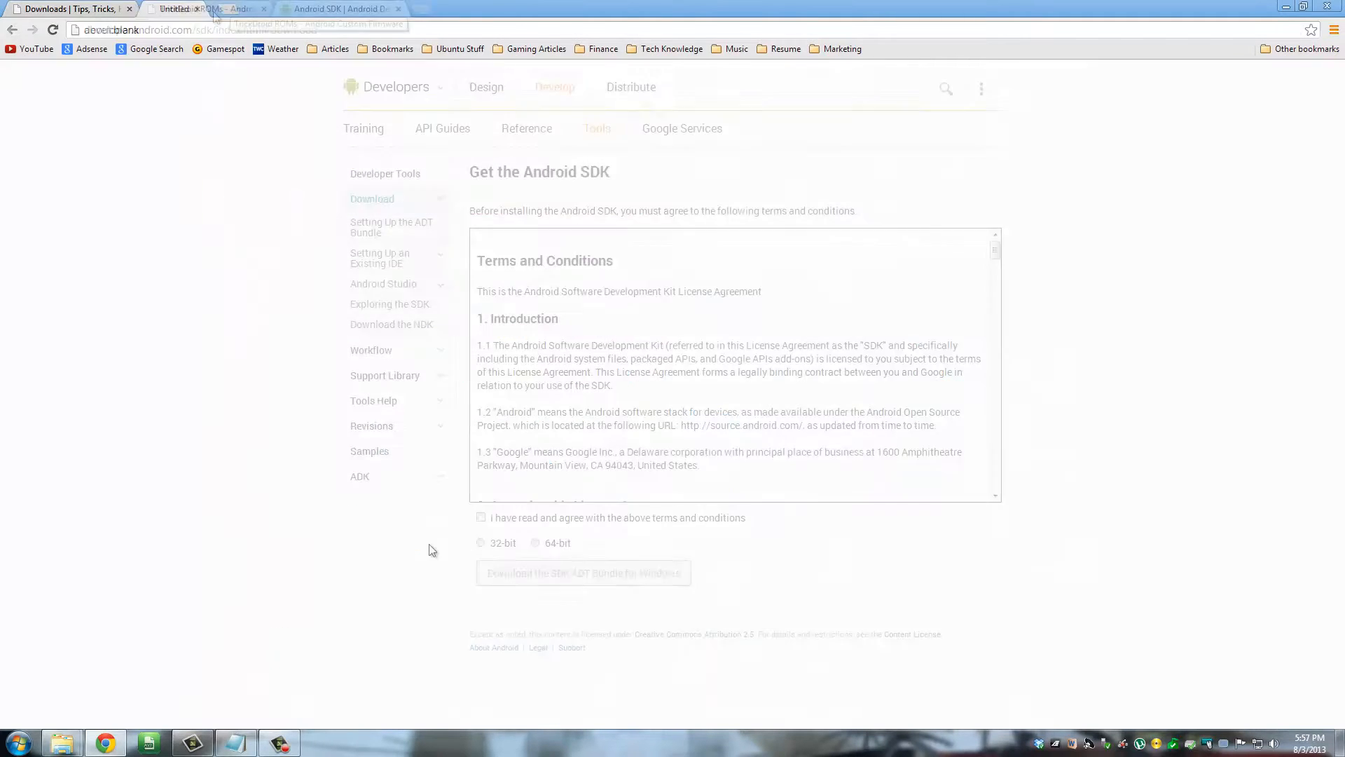
Step: Browse the trickdroid.org home page and its second and third featured release slides
{"action": "left_click", "coordinate": [206, 9]}
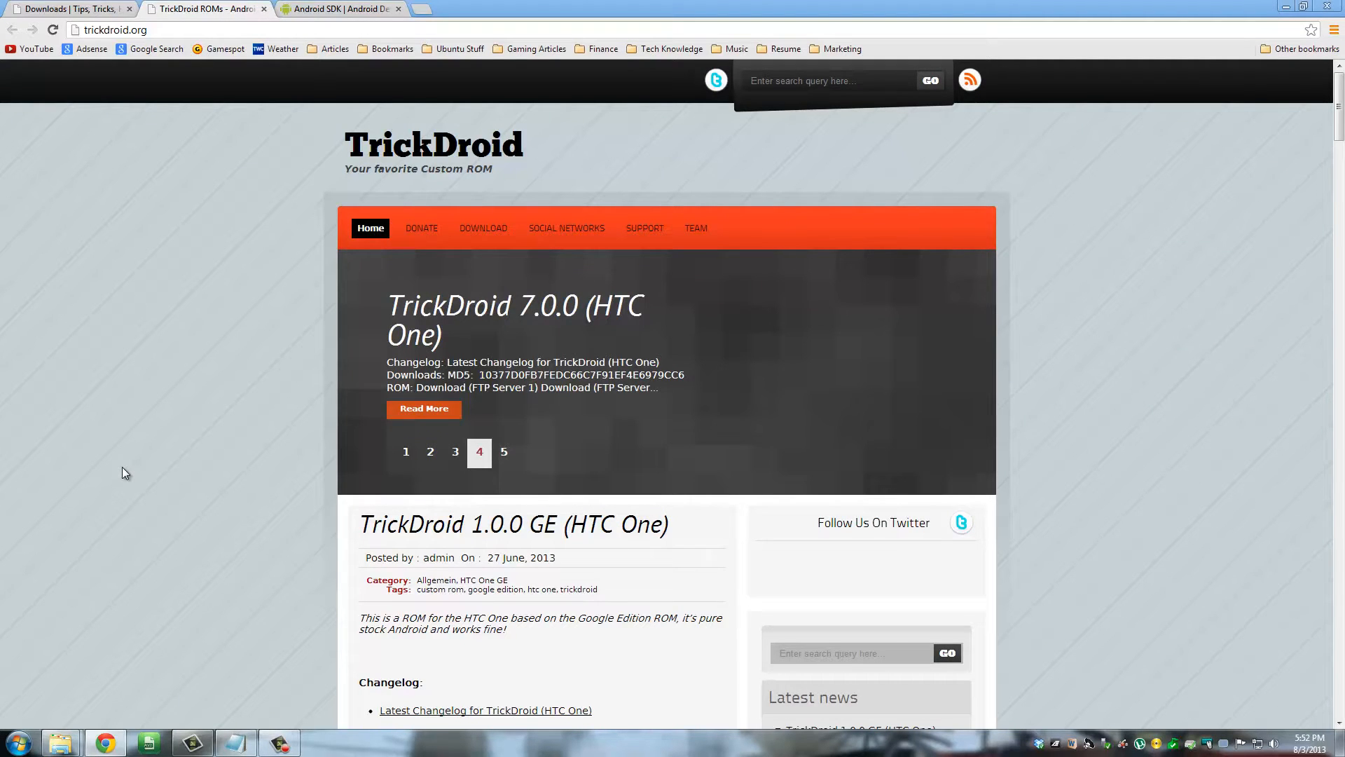
{"action": "scroll", "scroll_direction": "down", "scroll_amount": 3}
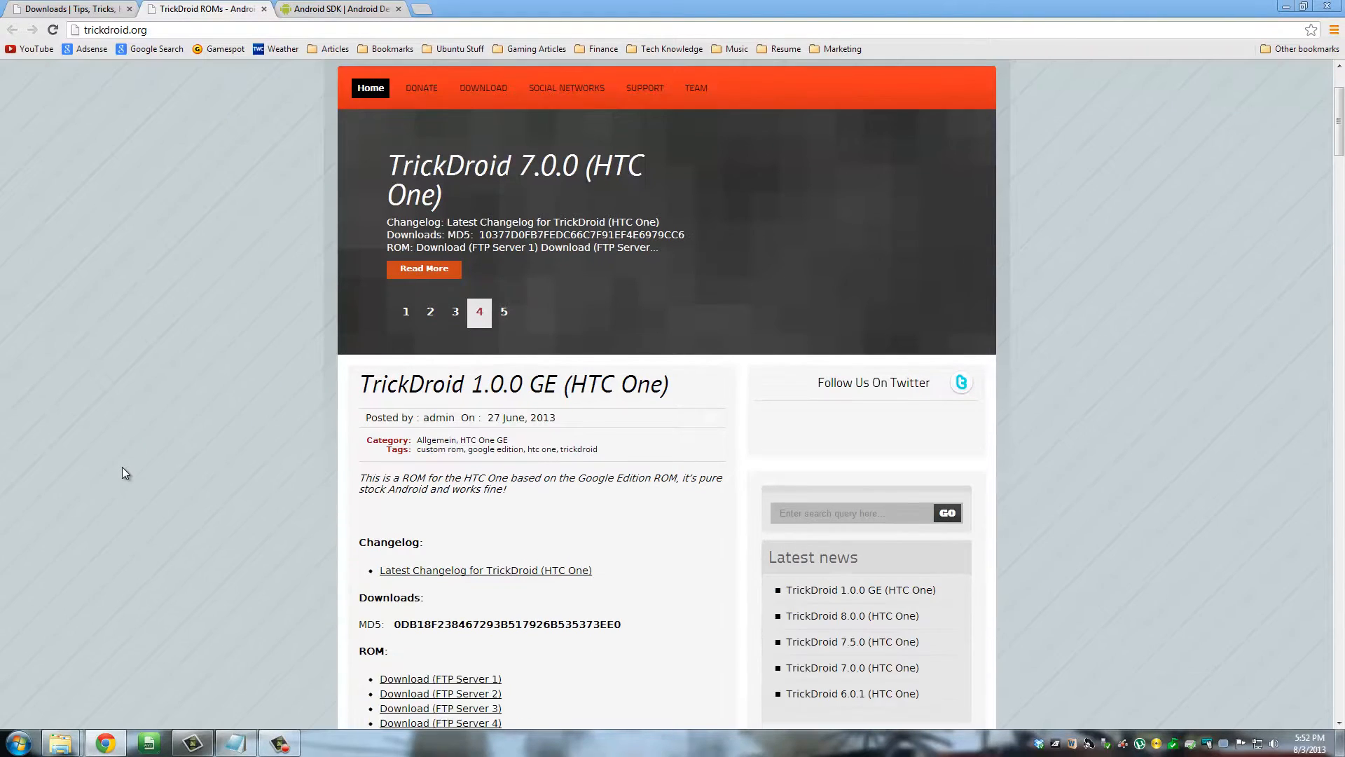
{"action": "scroll", "scroll_direction": "down", "scroll_amount": 3}
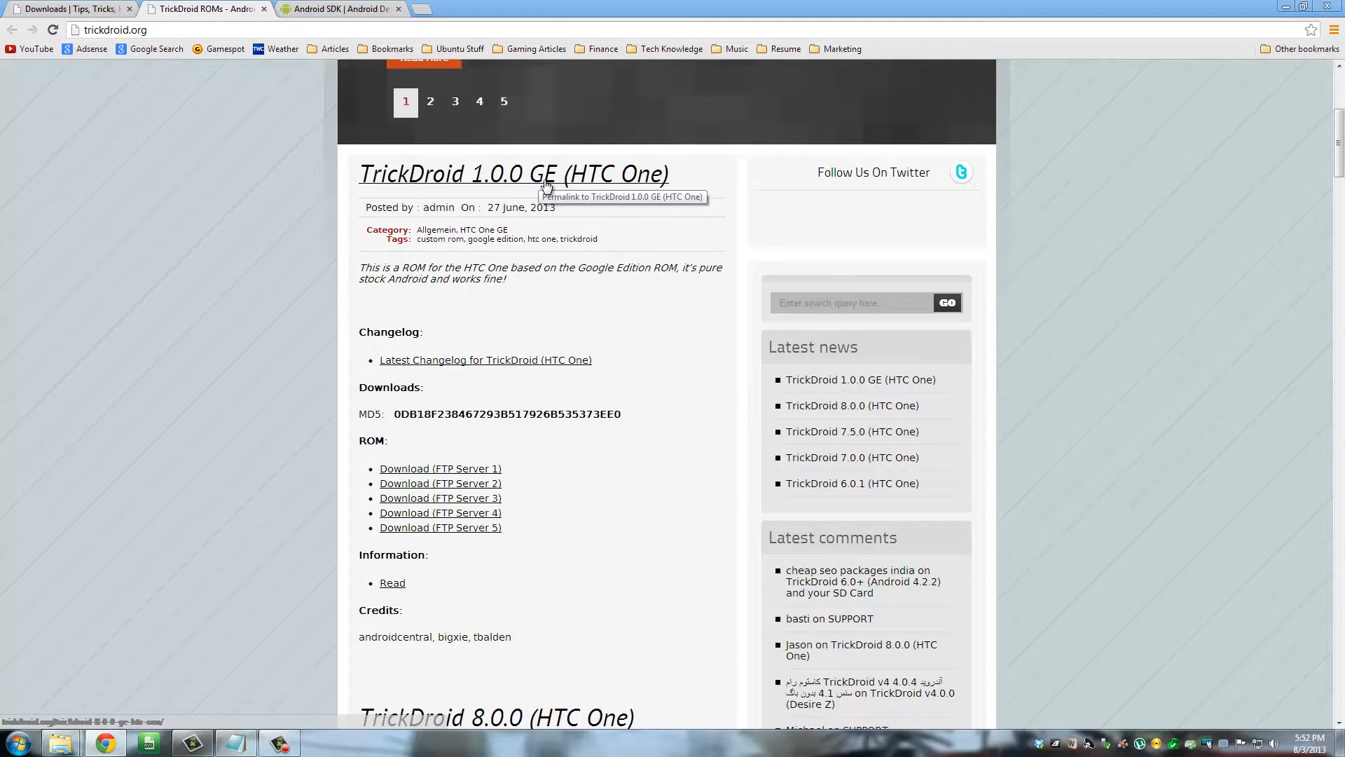
{"action": "left_click", "coordinate": [430, 101]}
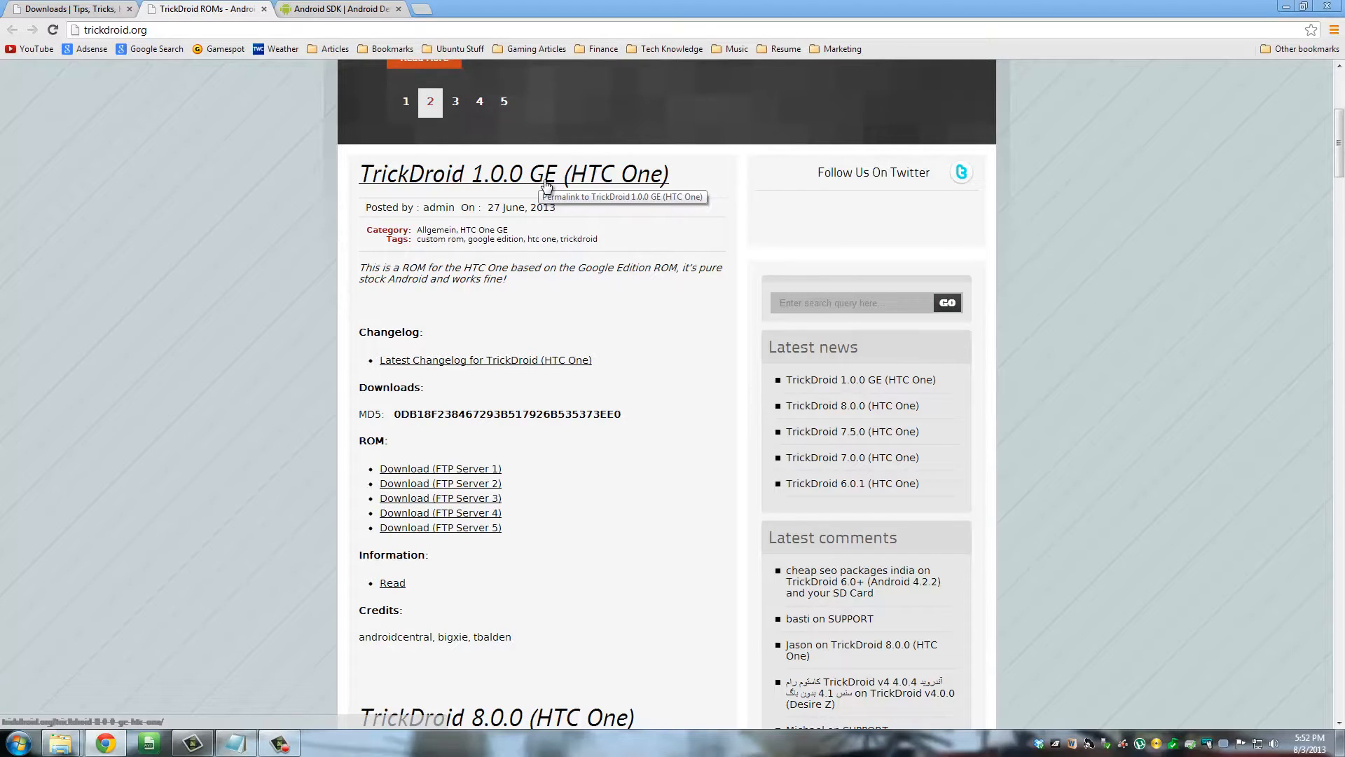
{"action": "mouse_move", "coordinate": [271, 335]}
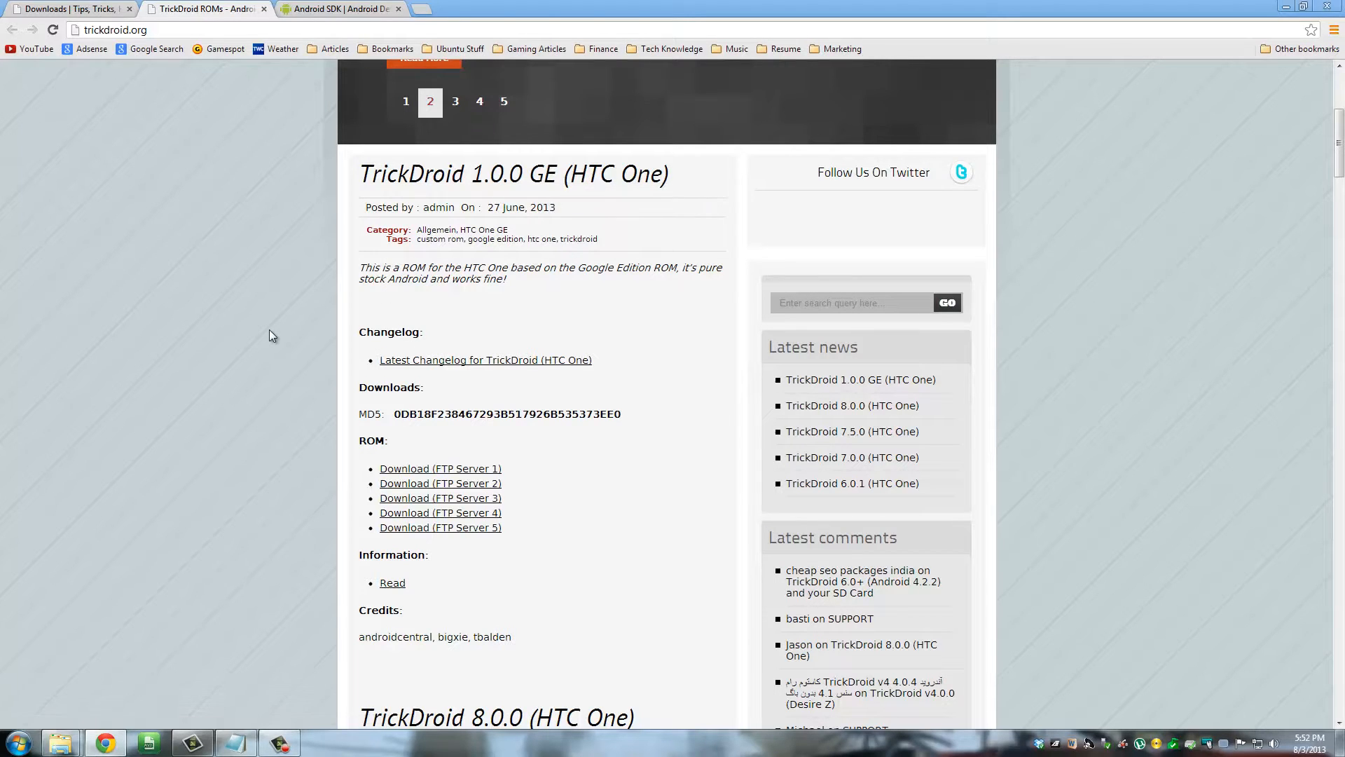
{"action": "left_click", "coordinate": [455, 101]}
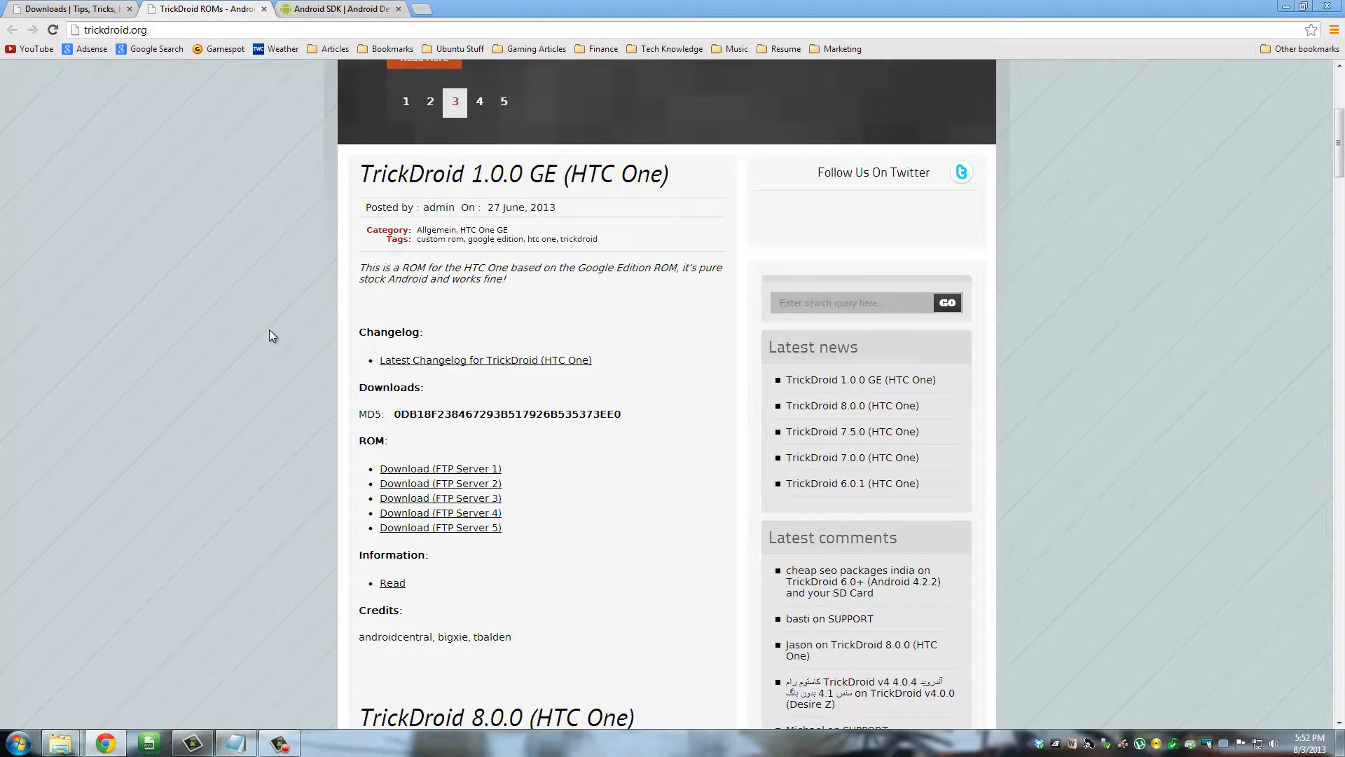
{"action": "scroll", "scroll_direction": "down", "scroll_amount": 3}
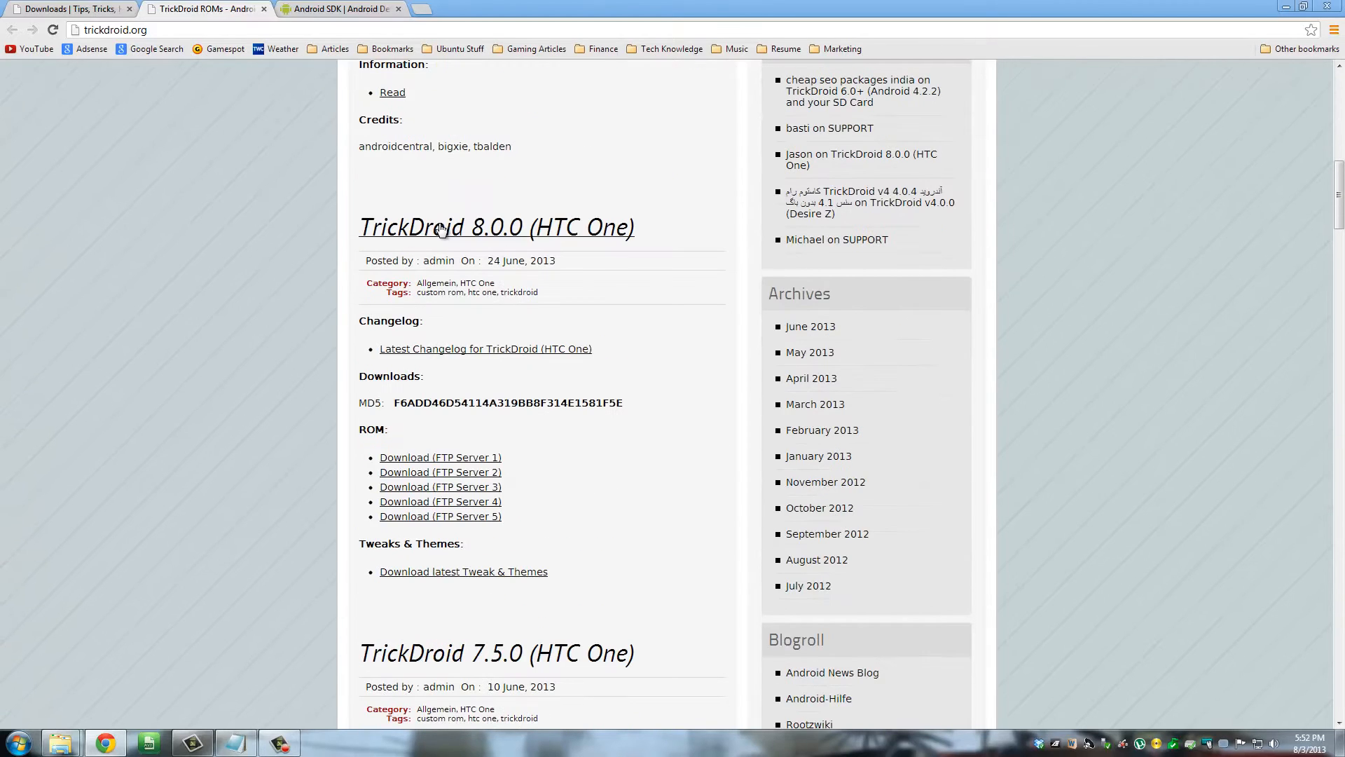
{"action": "mouse_move", "coordinate": [496, 226]}
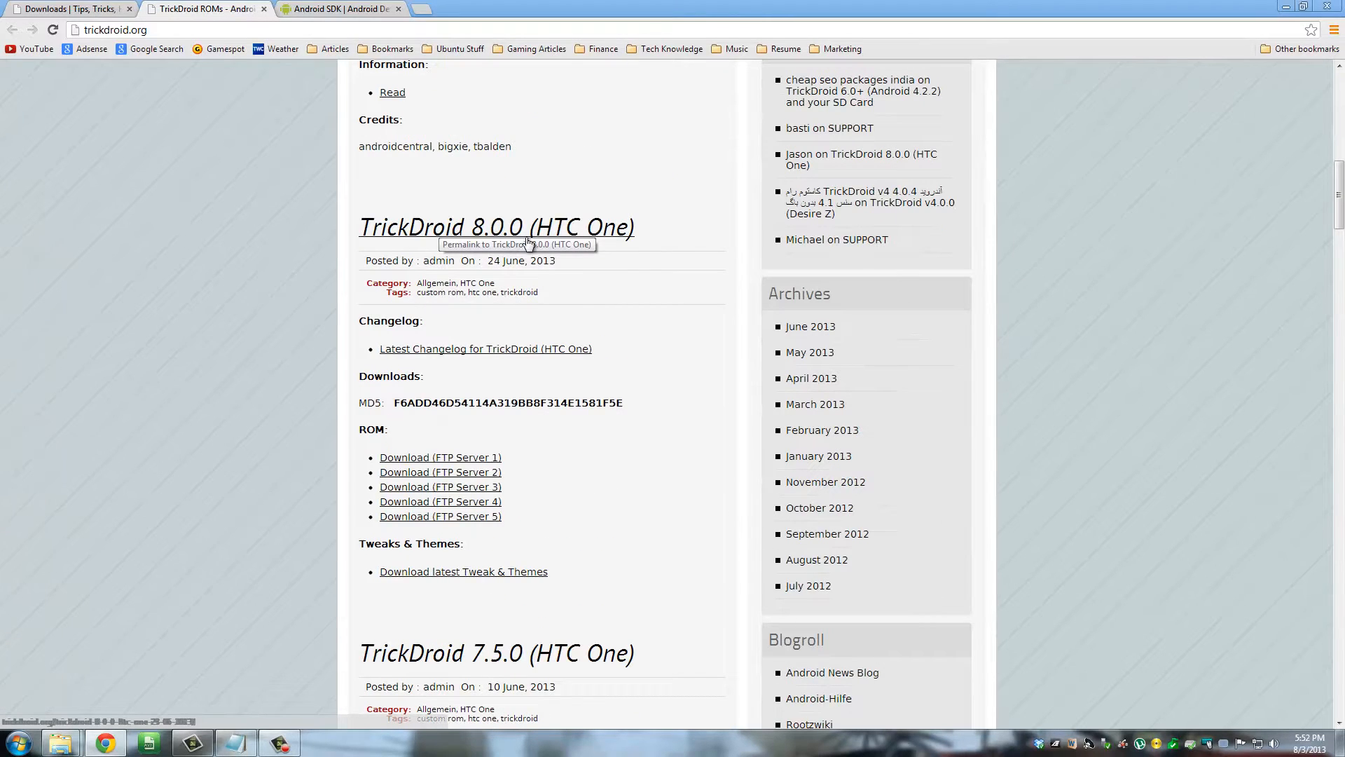
{"action": "mouse_move", "coordinate": [566, 238]}
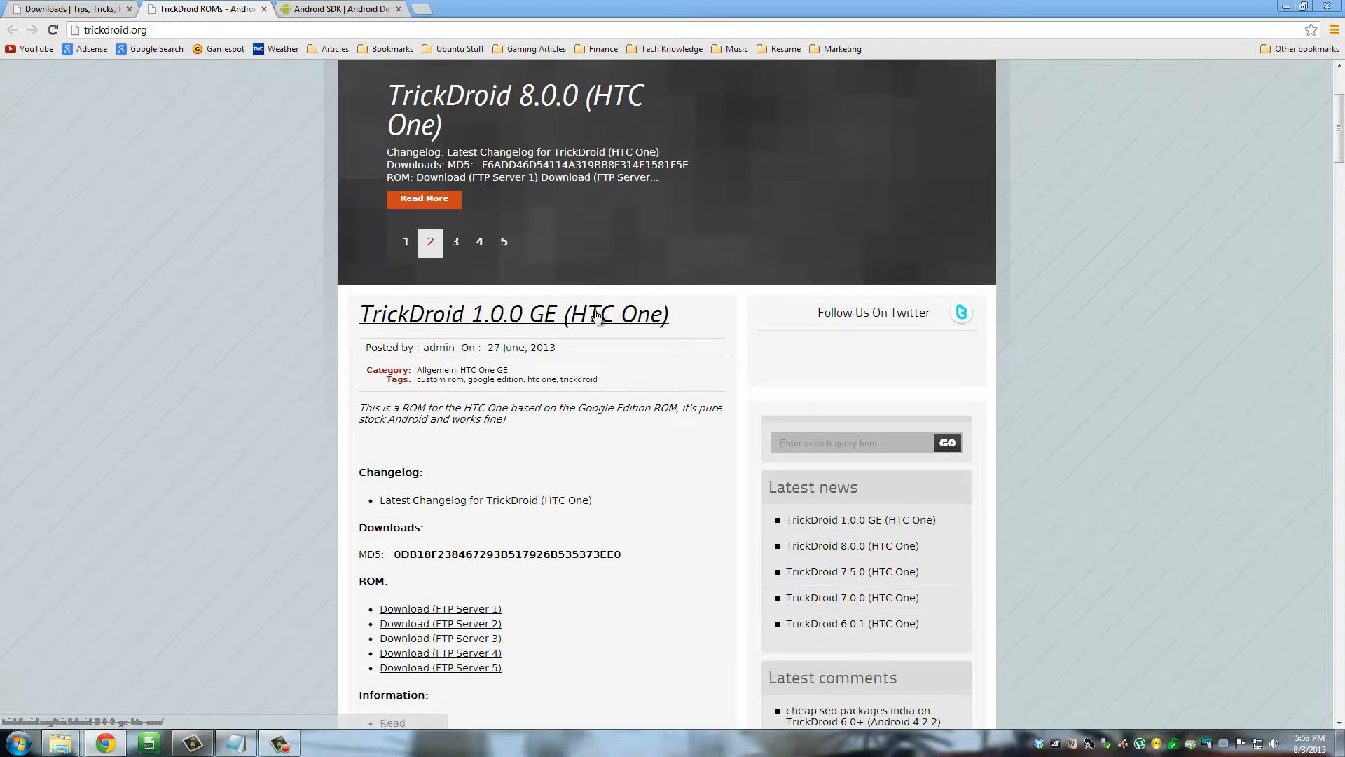
Step: Scroll to the TrickDroid 8.0.0 (HTC One) post and highlight its title
{"action": "left_click", "coordinate": [455, 241]}
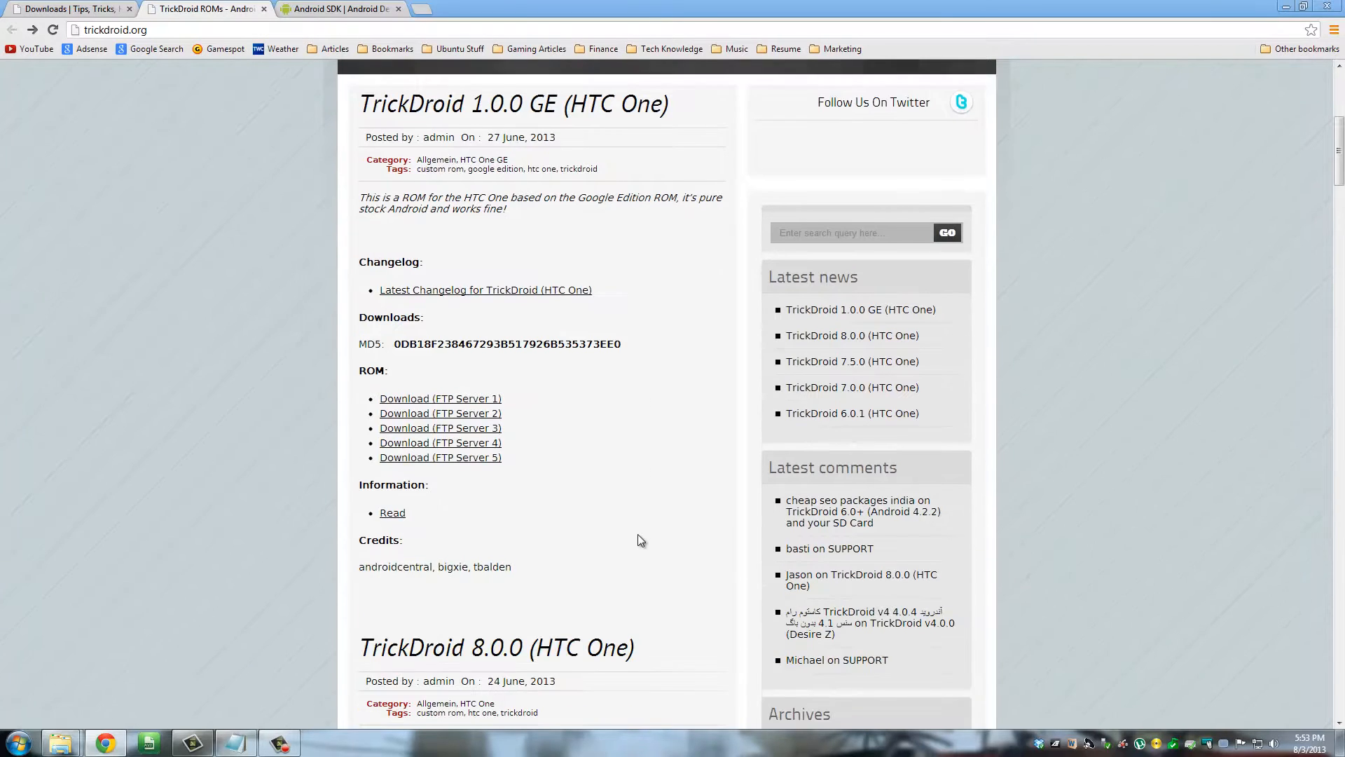
{"action": "scroll", "scroll_direction": "down", "scroll_amount": 3}
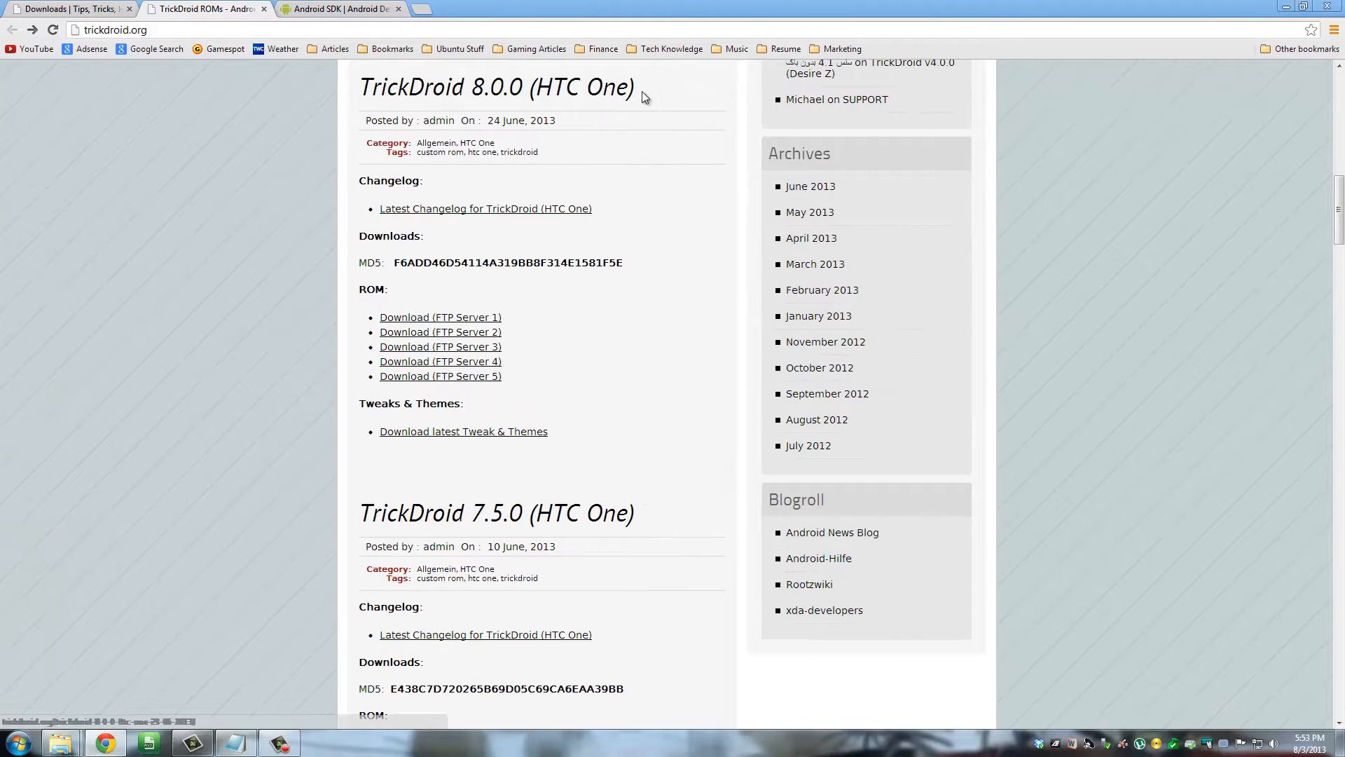
{"action": "double_click", "coordinate": [496, 88]}
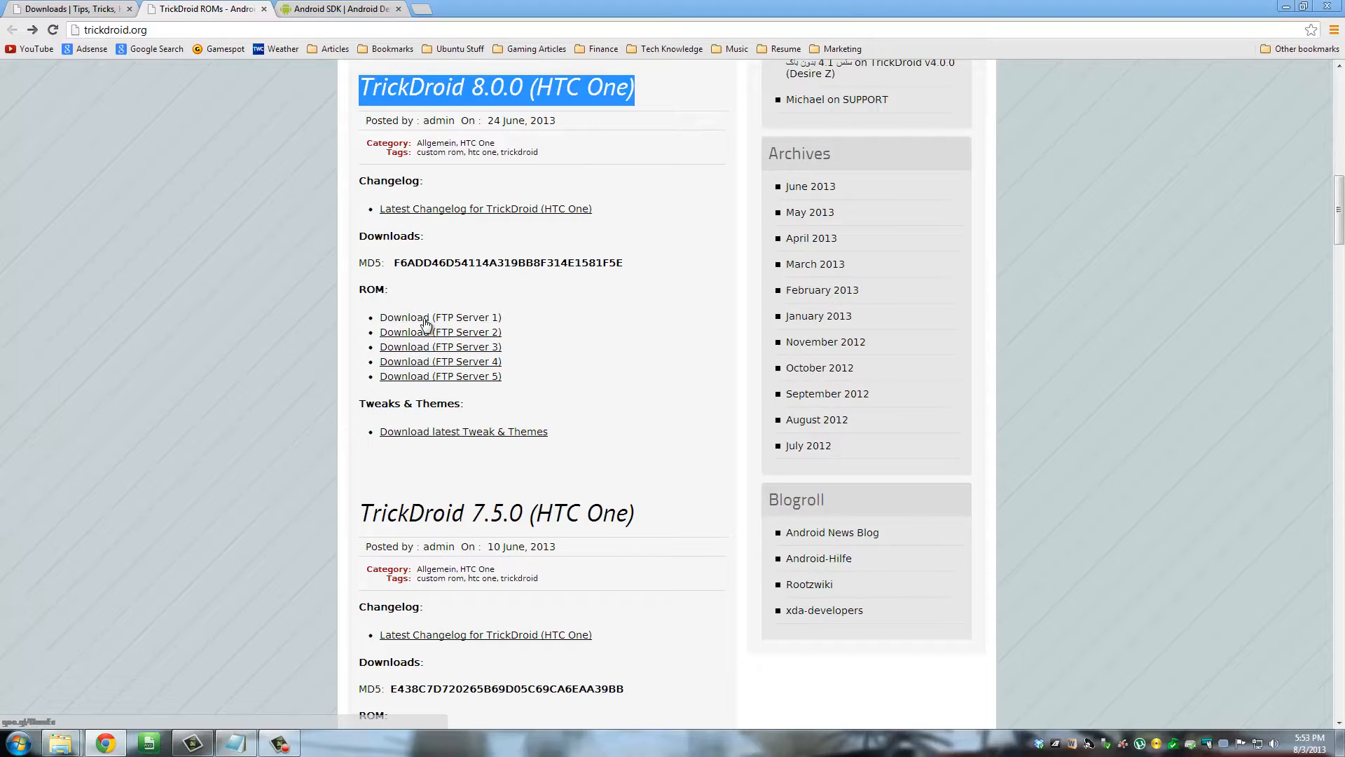
{"action": "mouse_move", "coordinate": [589, 364]}
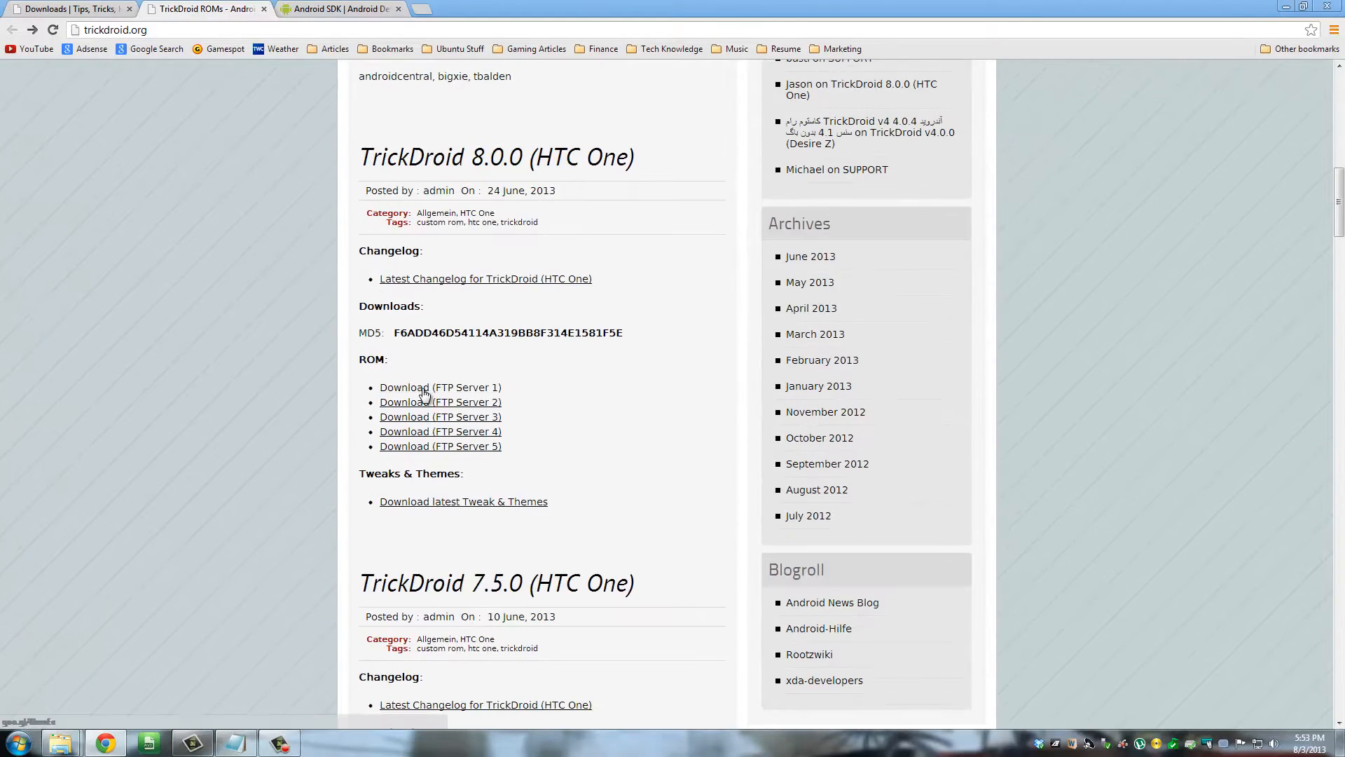
{"action": "mouse_move", "coordinate": [440, 402]}
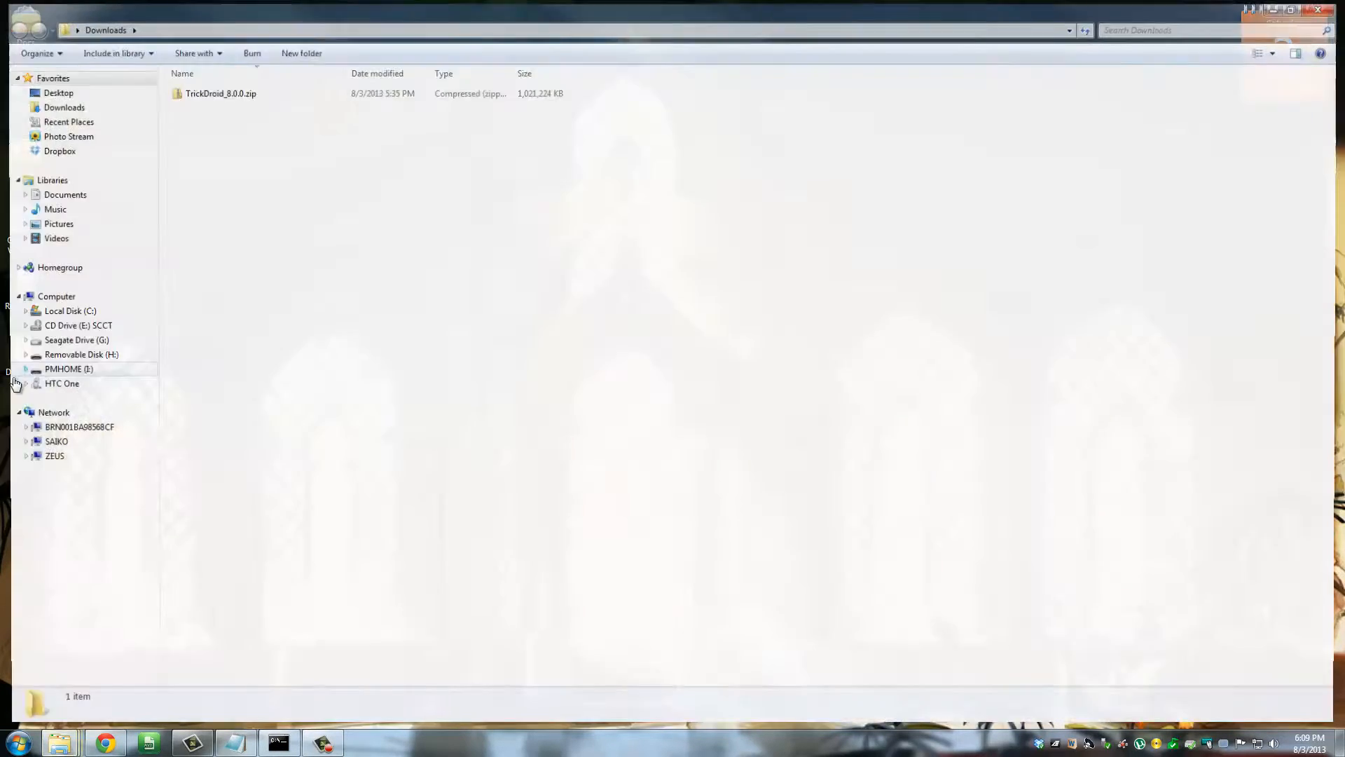
Step: Select TrickDroid_8.0.0.zip in the Downloads folder
{"action": "left_click", "coordinate": [214, 92]}
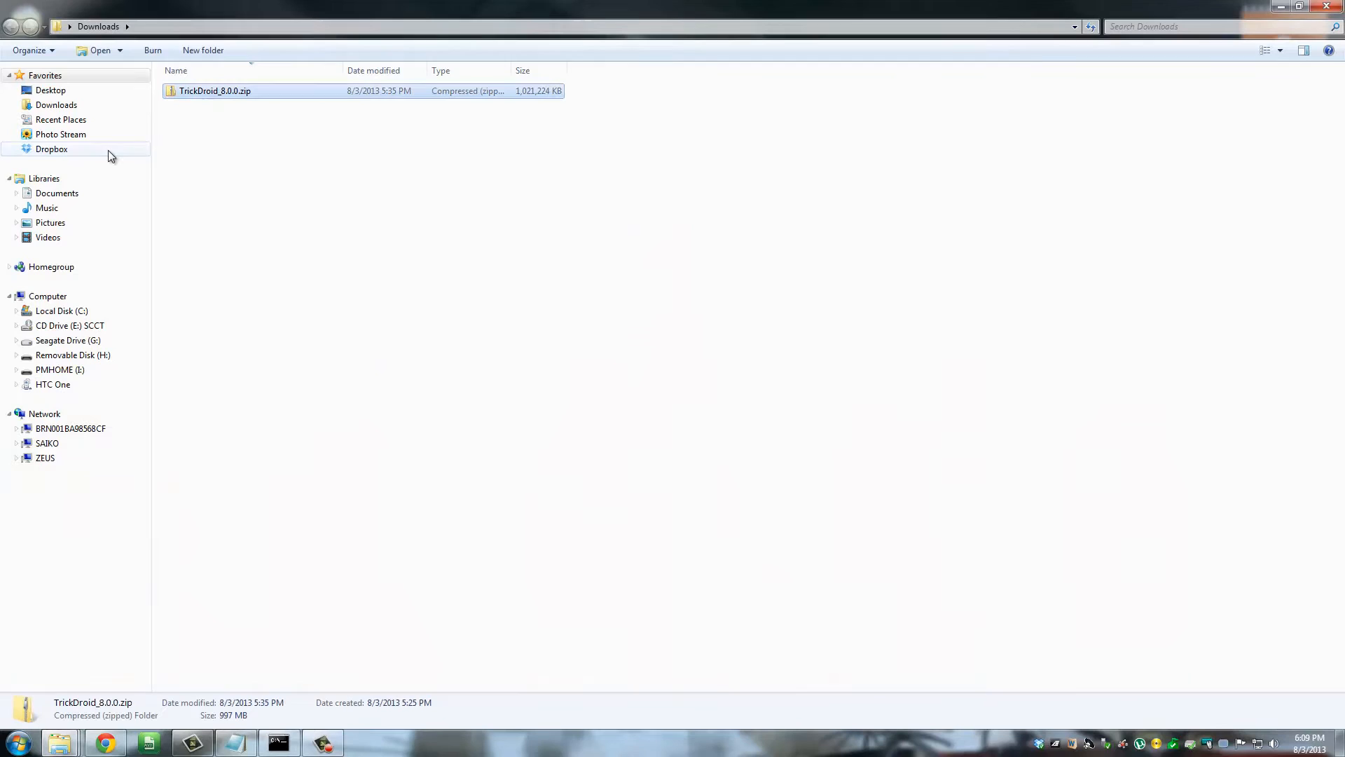
{"action": "mouse_move", "coordinate": [343, 225]}
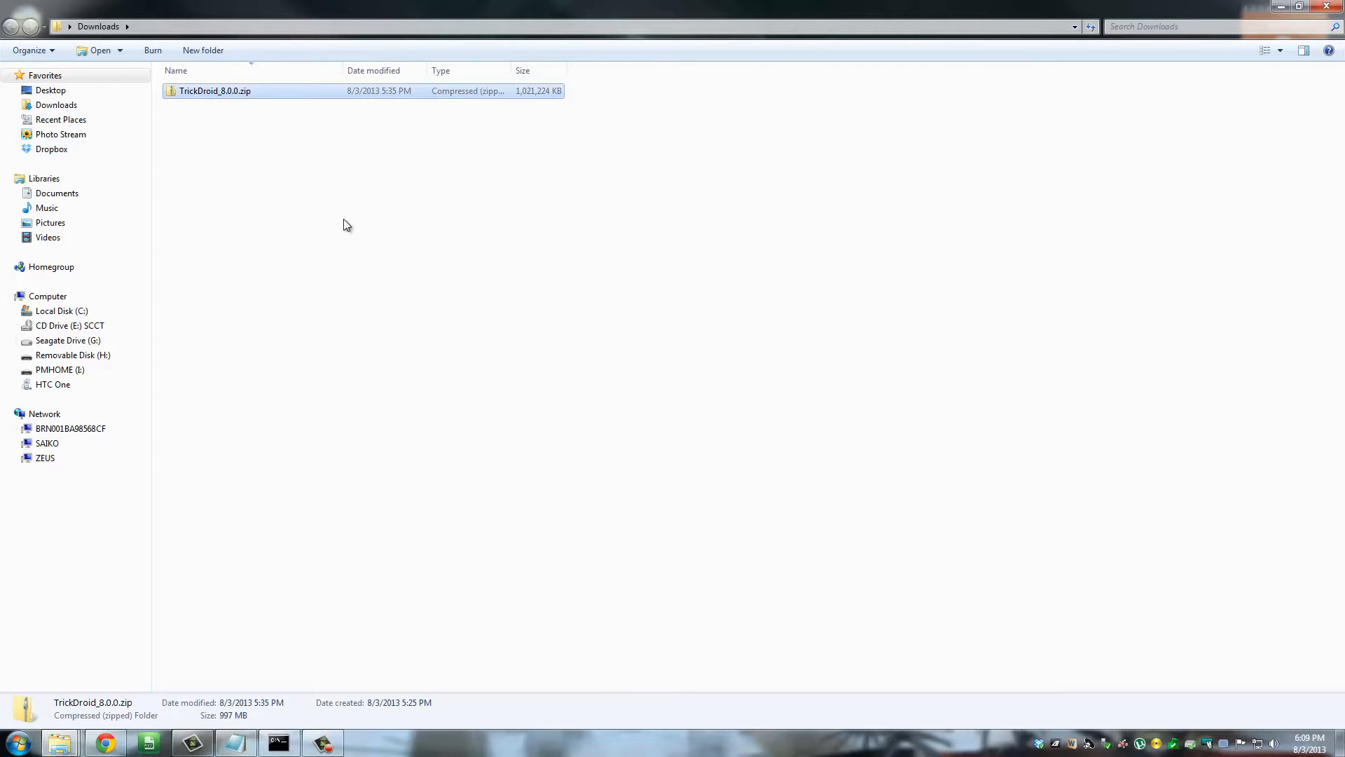
{"action": "mouse_move", "coordinate": [221, 101]}
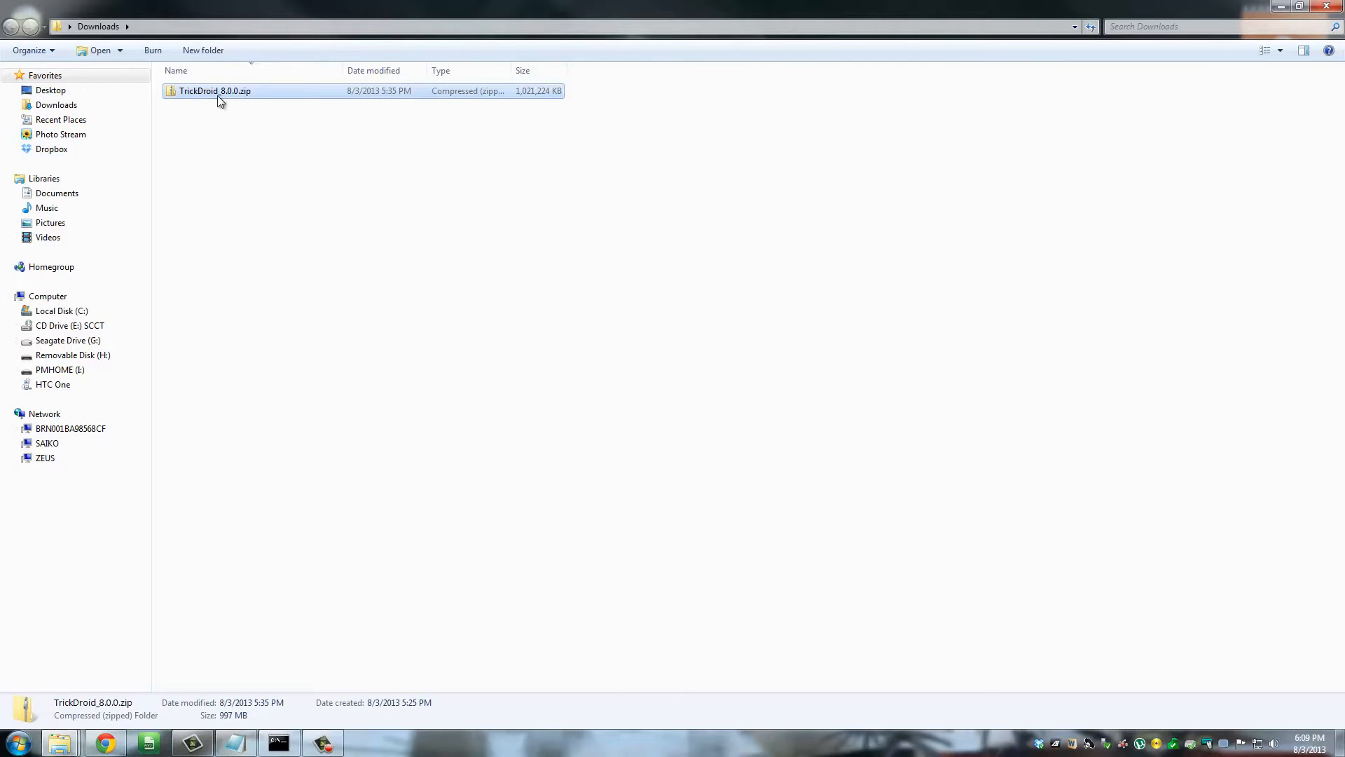
{"action": "mouse_move", "coordinate": [408, 538]}
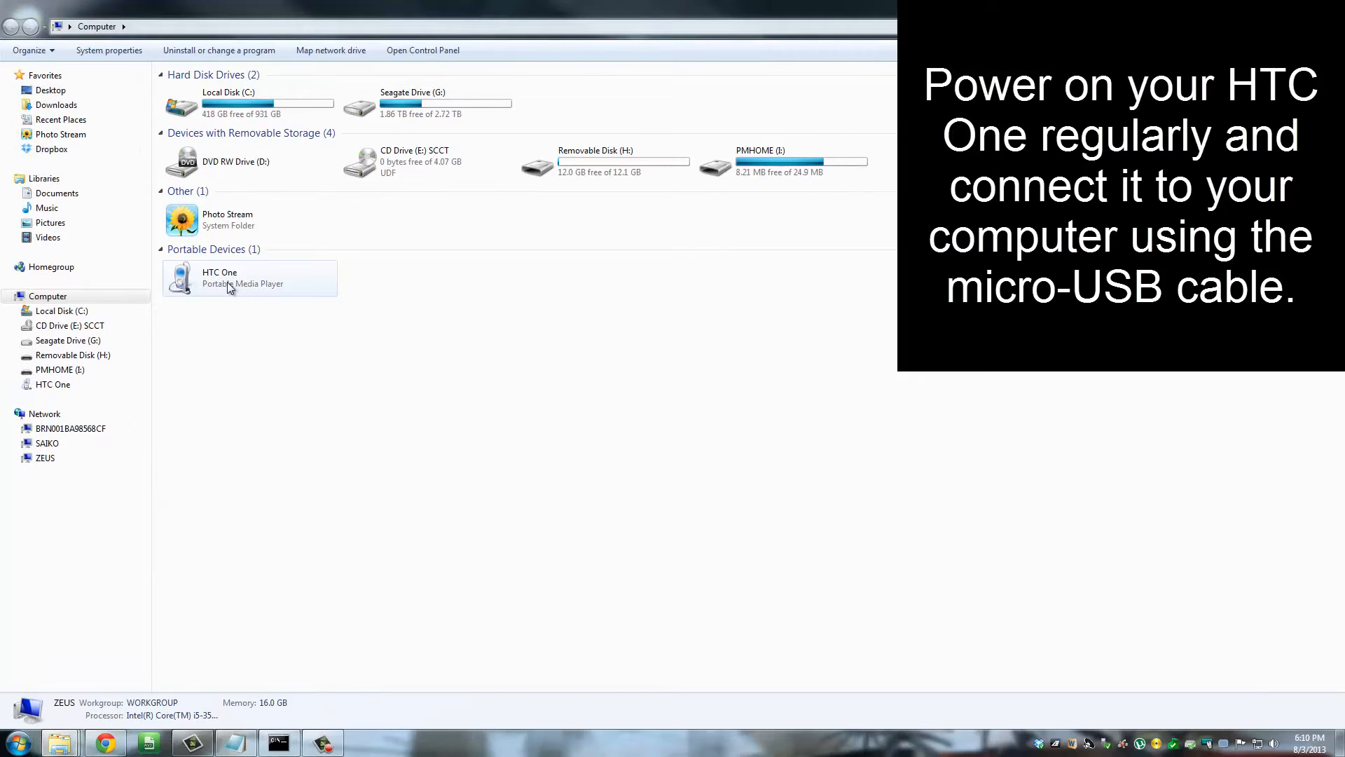
Step: Open HTC One, then Internal storage, and bring that window forward
{"action": "double_click", "coordinate": [248, 278]}
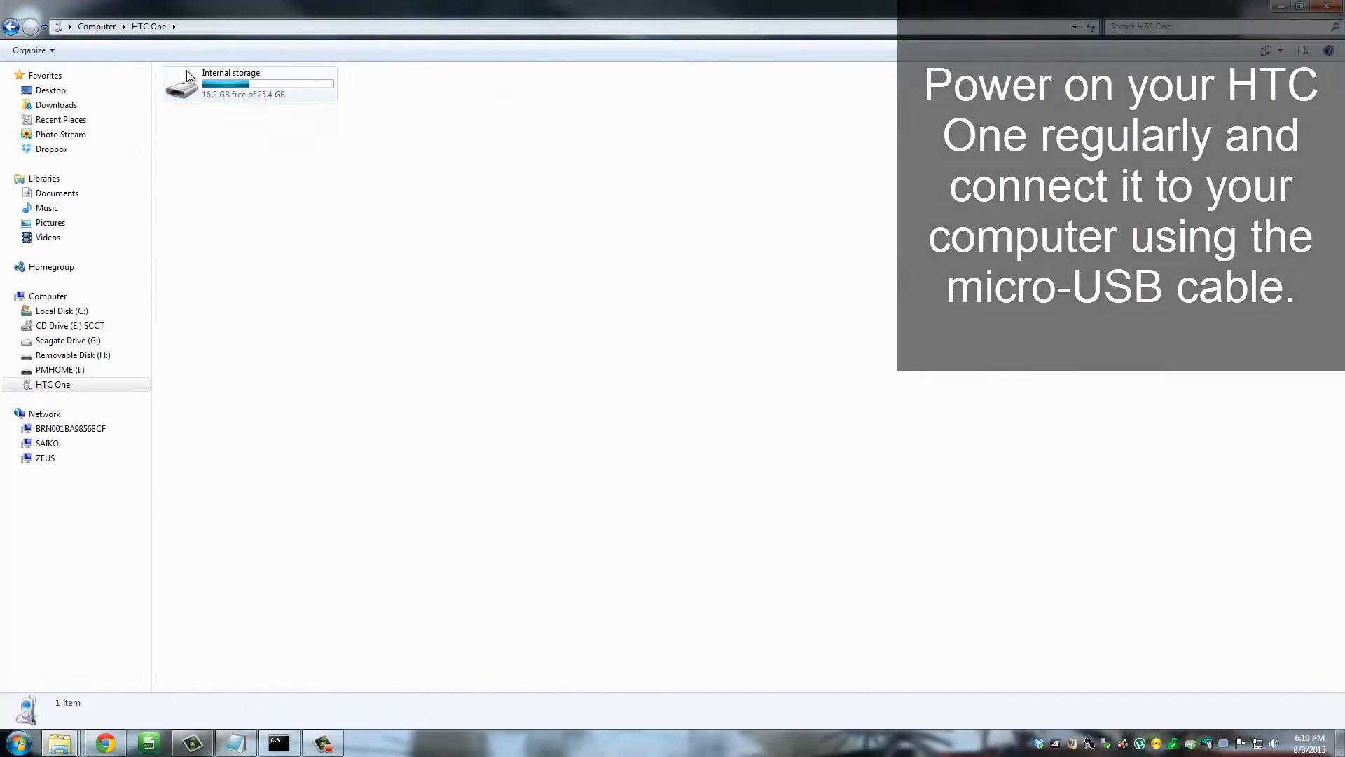
{"action": "double_click", "coordinate": [249, 83]}
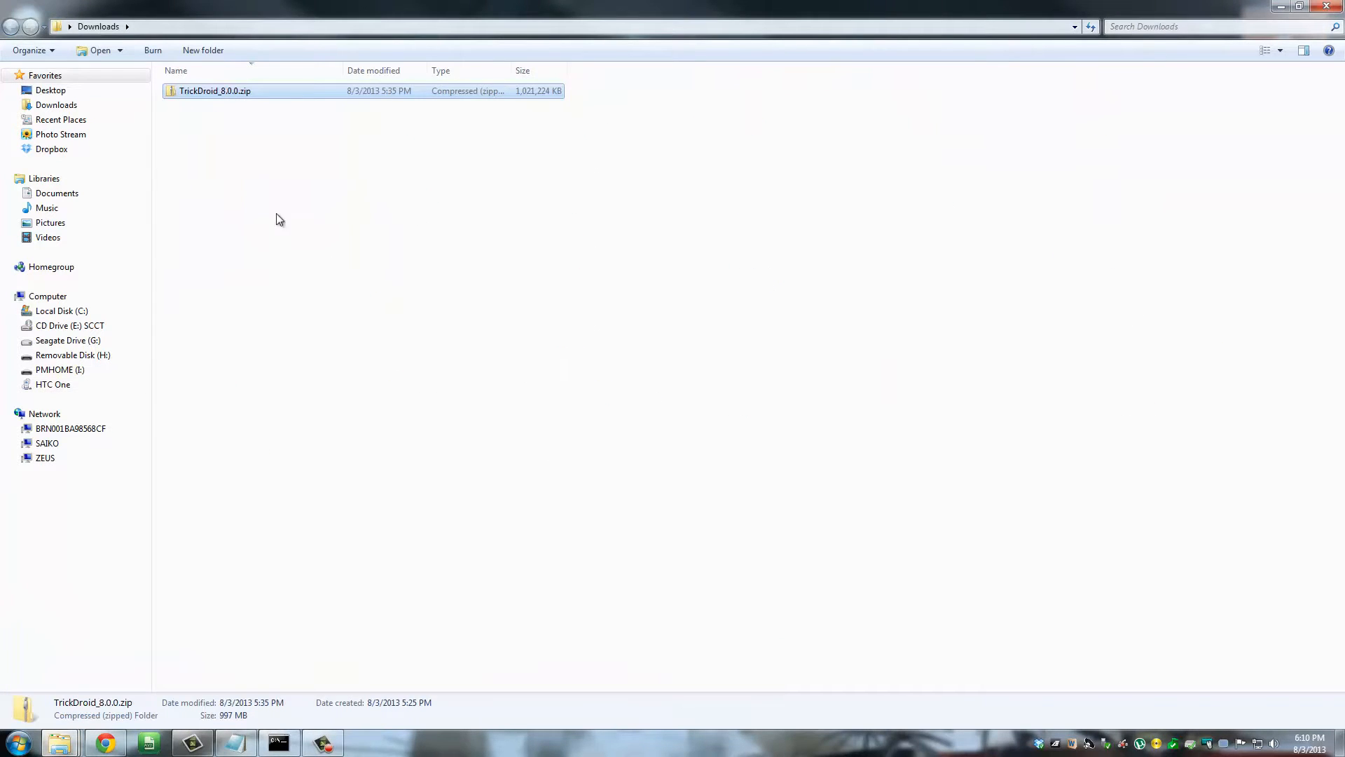
{"action": "right_click", "coordinate": [215, 91]}
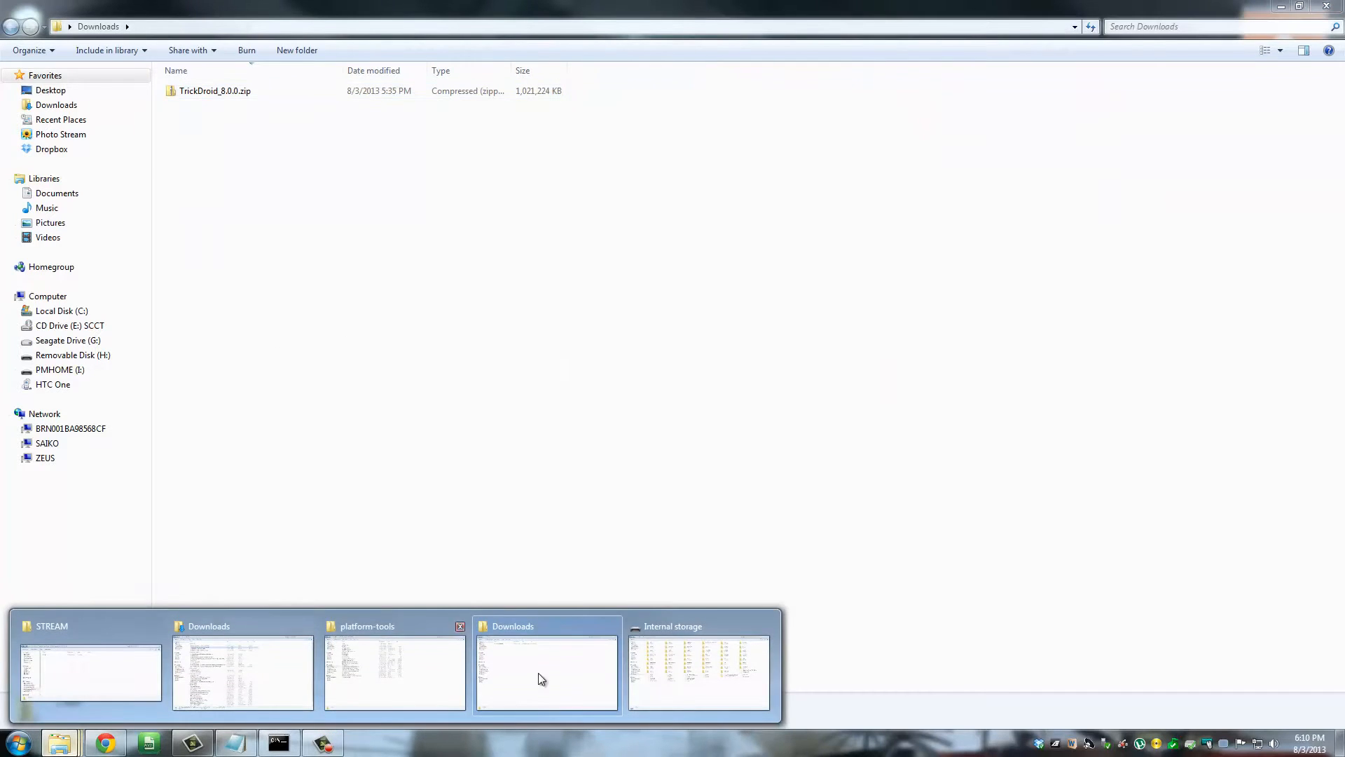
{"action": "left_click", "coordinate": [698, 672]}
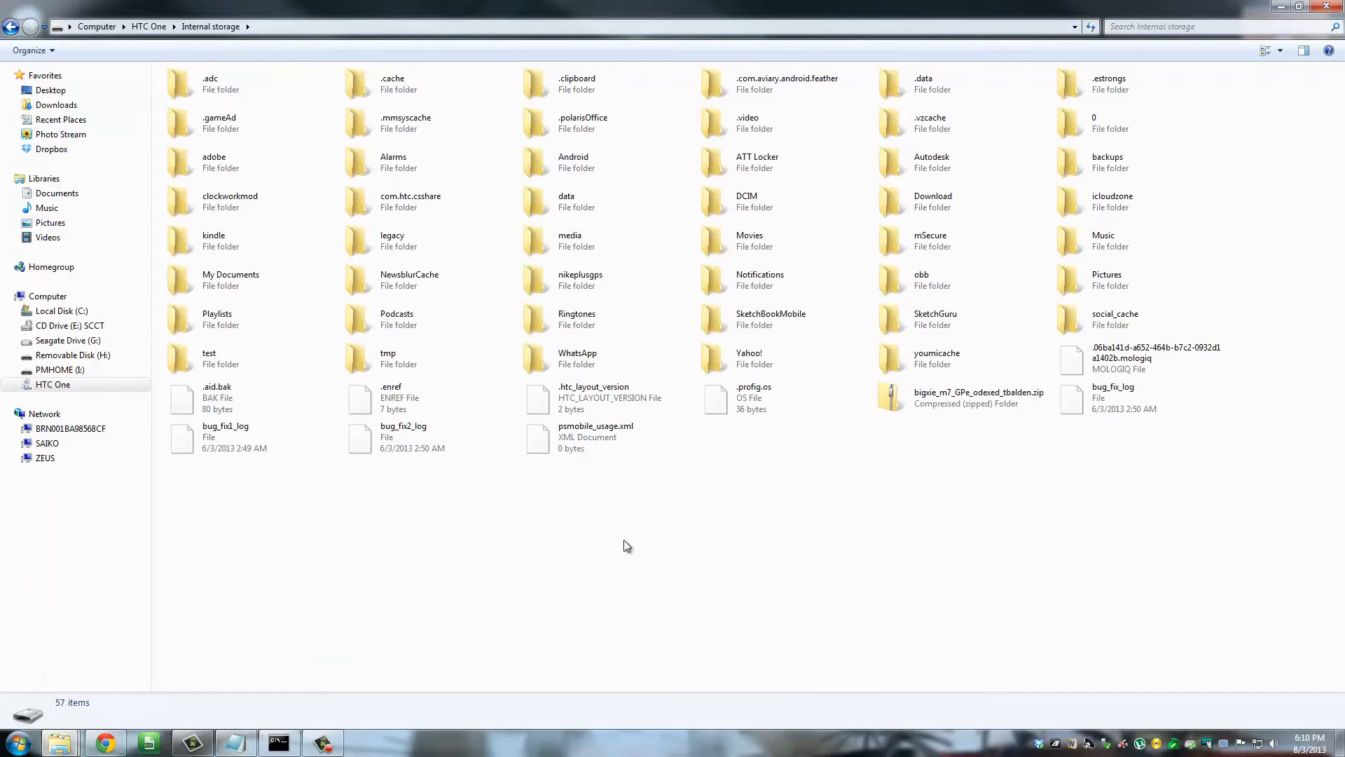
{"action": "mouse_move", "coordinate": [963, 555]}
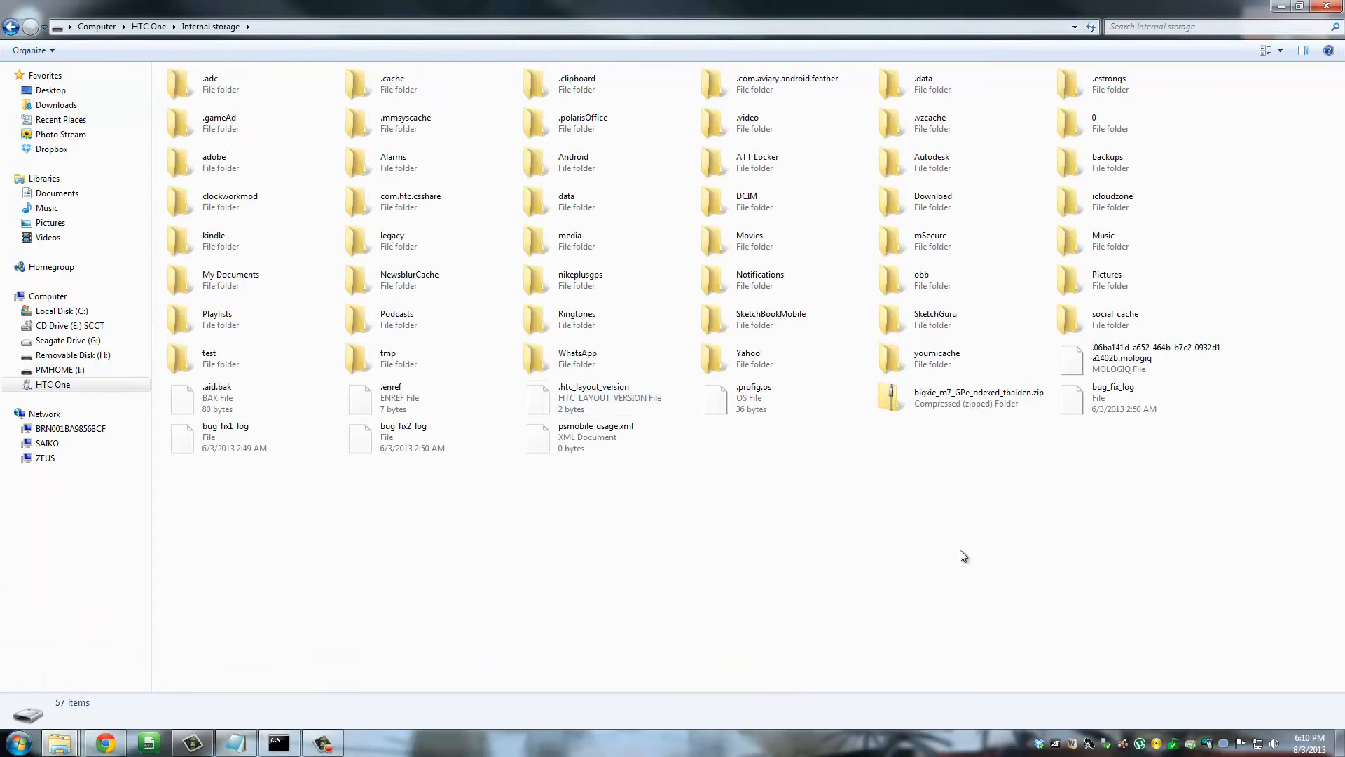
{"action": "mouse_move", "coordinate": [701, 542]}
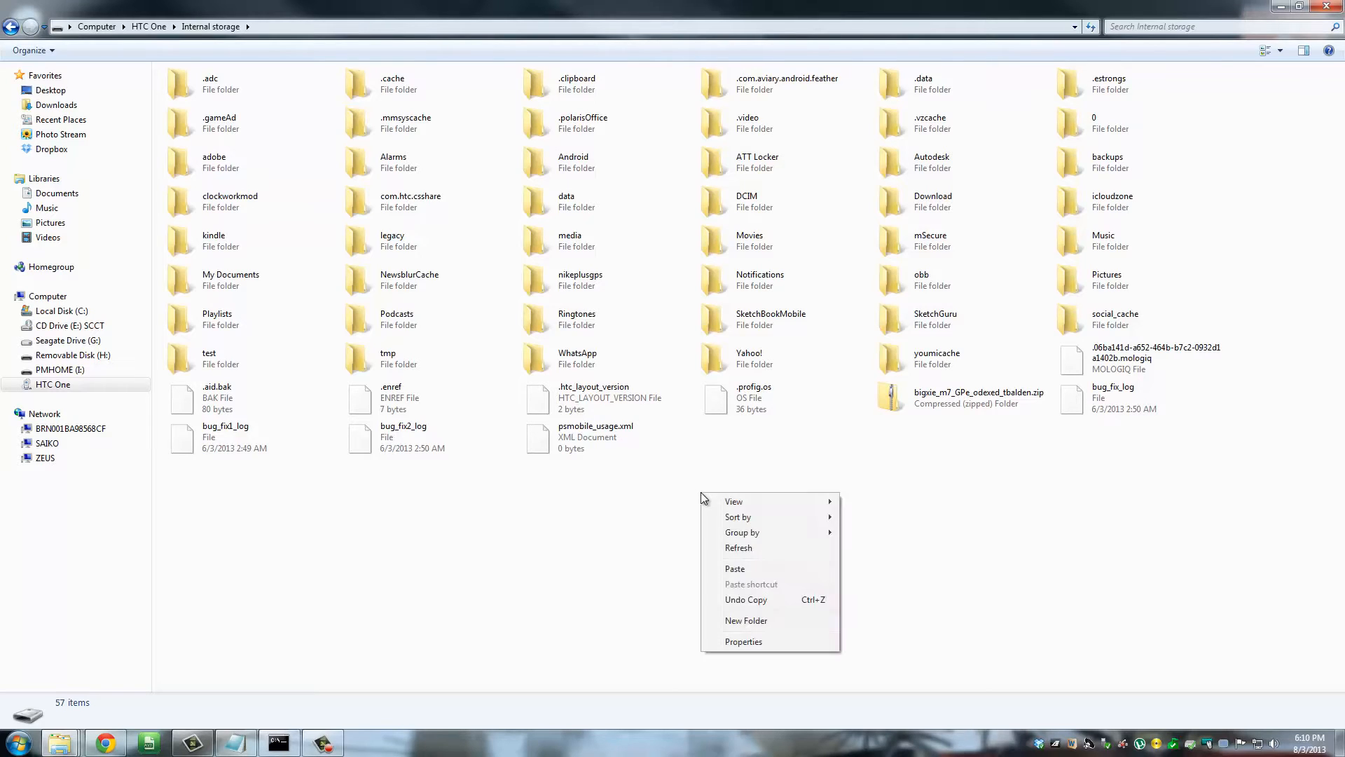
Step: Paste TrickDroid_8.0.0.zip into internal storage and check its 997 MB details
{"action": "left_click", "coordinate": [734, 568]}
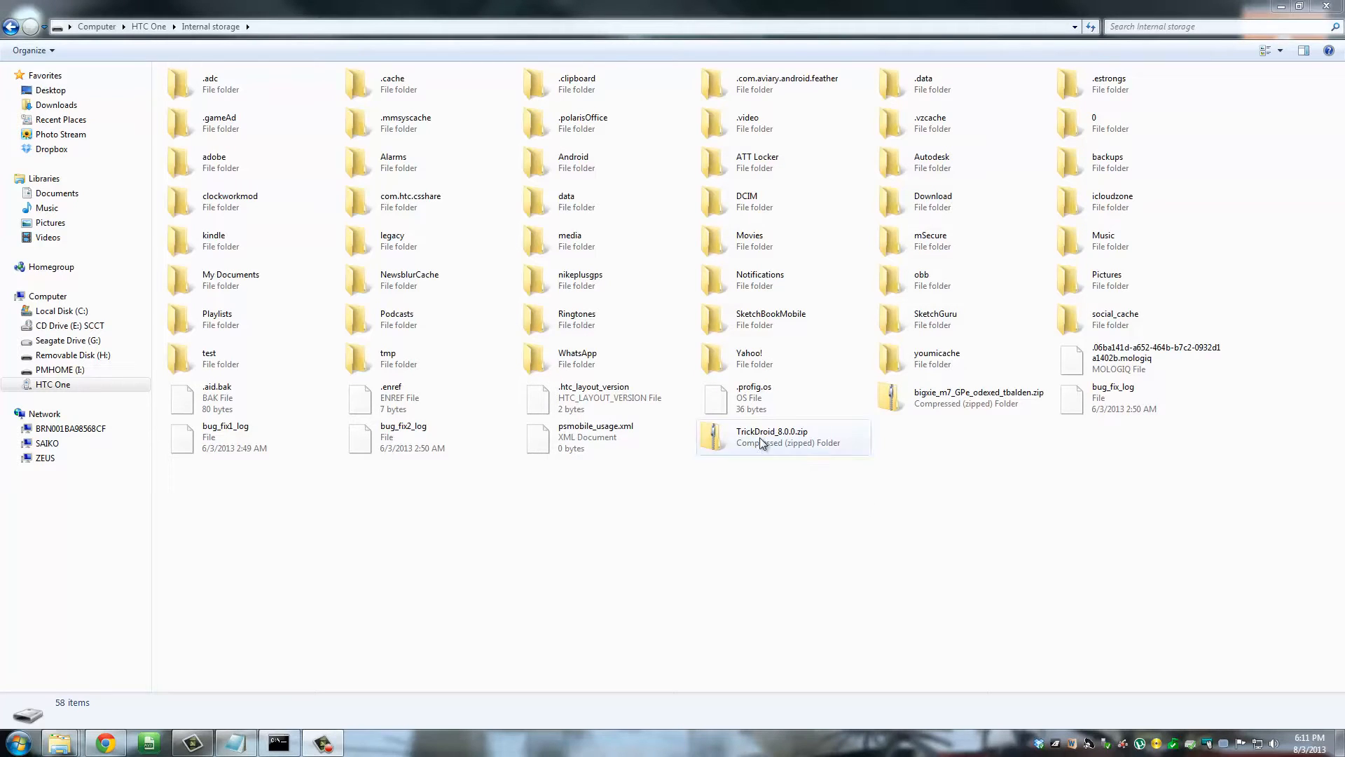
{"action": "left_click", "coordinate": [772, 436]}
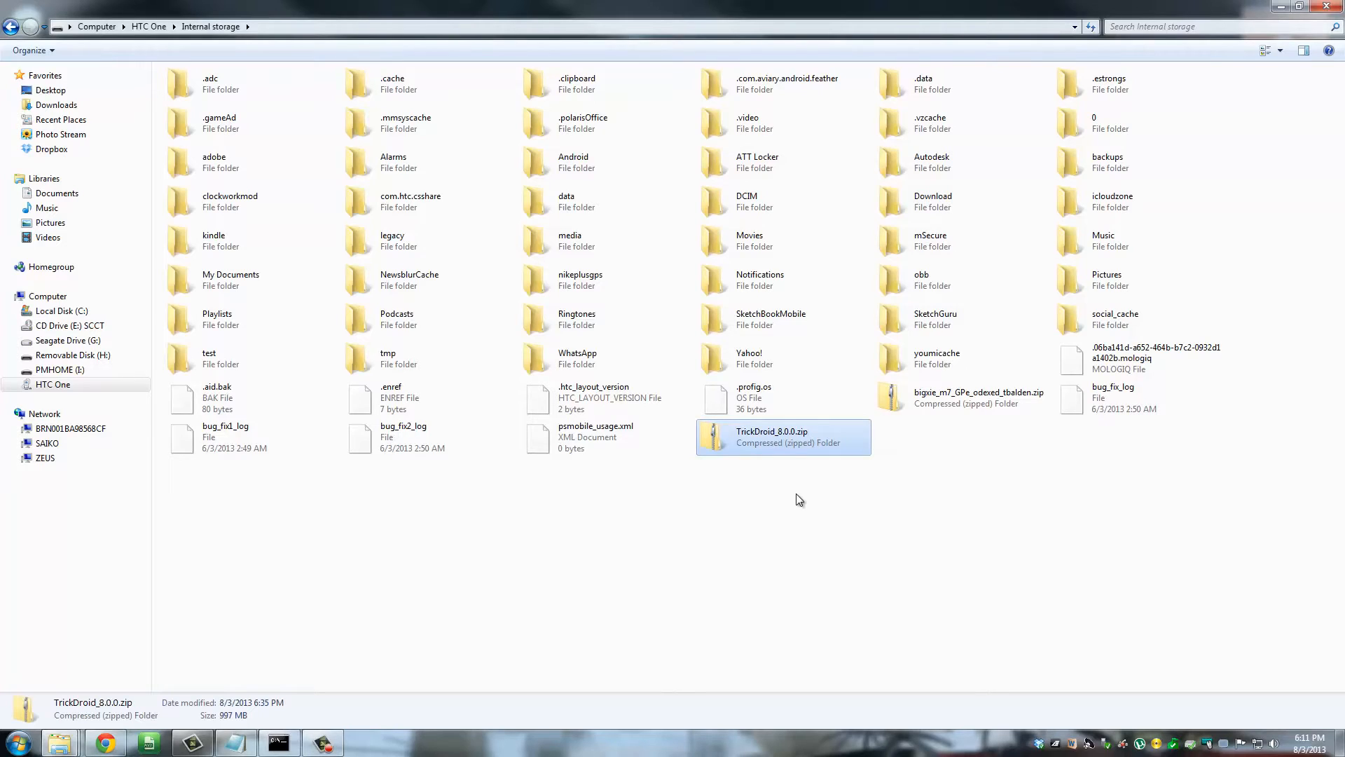
{"action": "mouse_move", "coordinate": [1078, 332]}
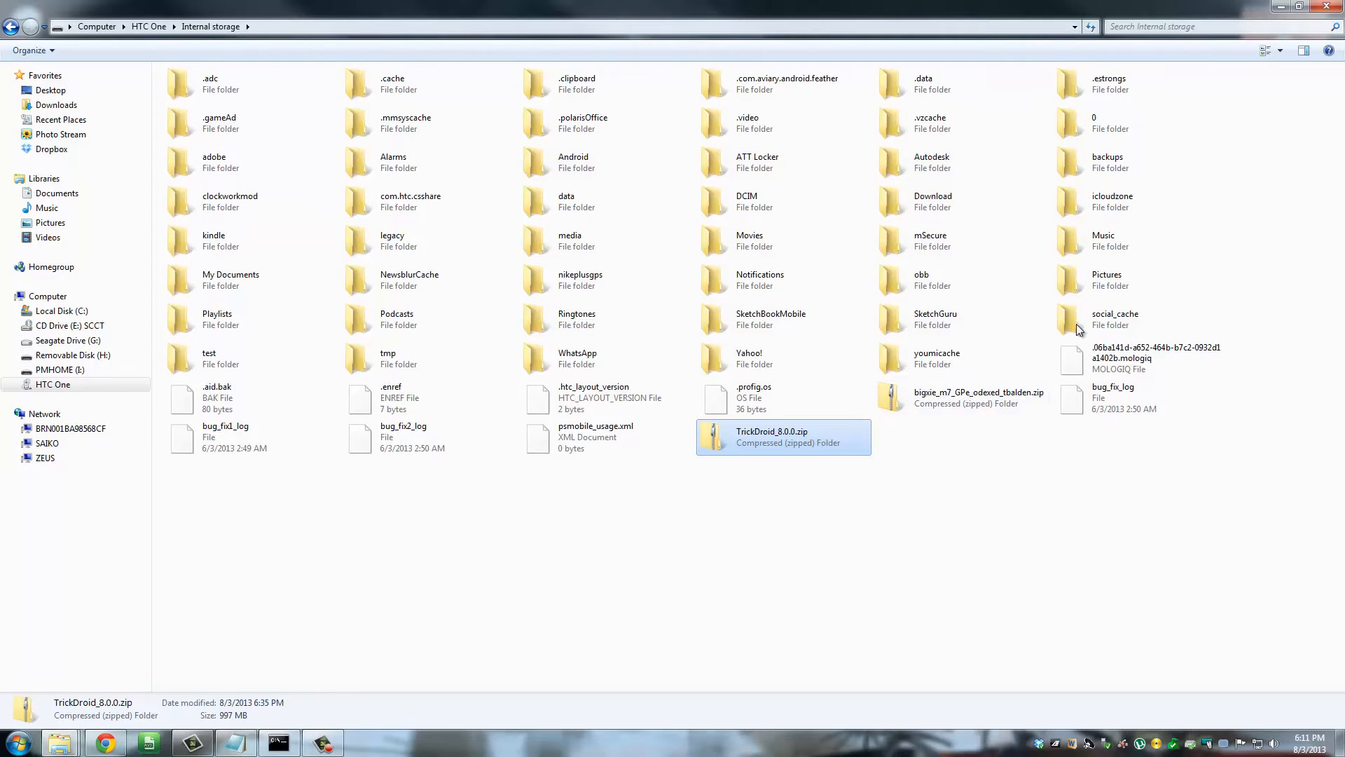